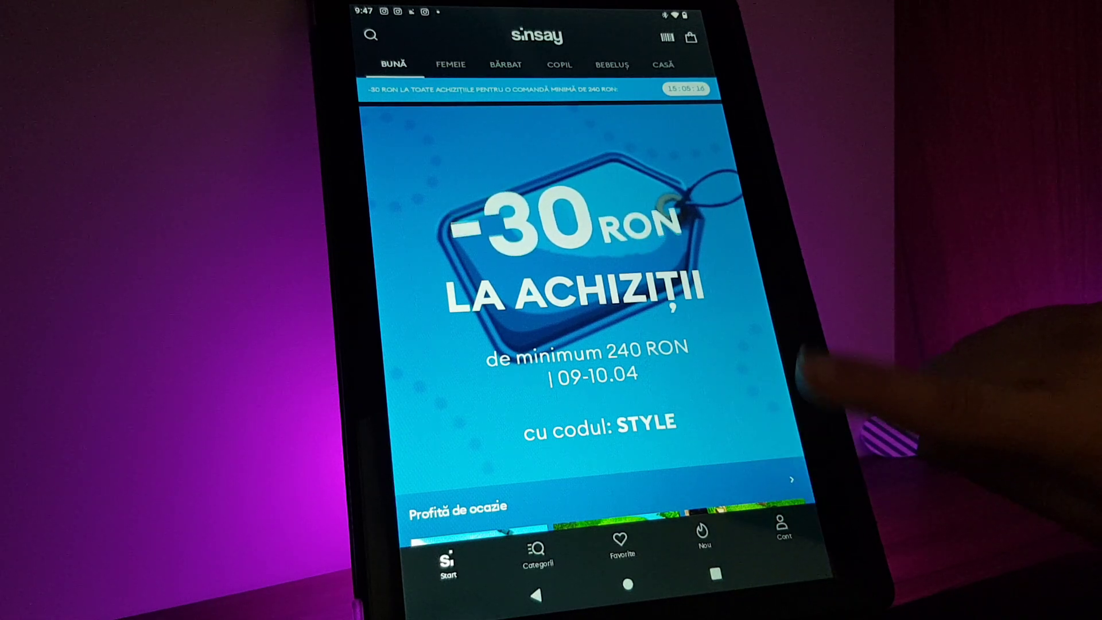
- Open the Cont account tab showing orders, returns, app settings and help
{"action": "left_click", "coordinate": [783, 528]}
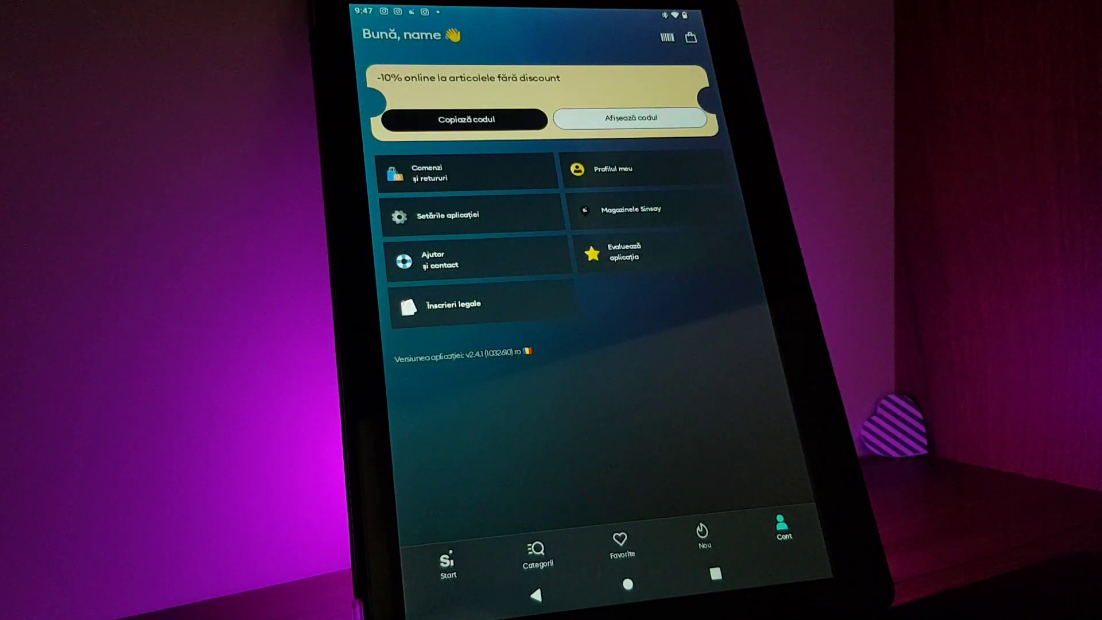